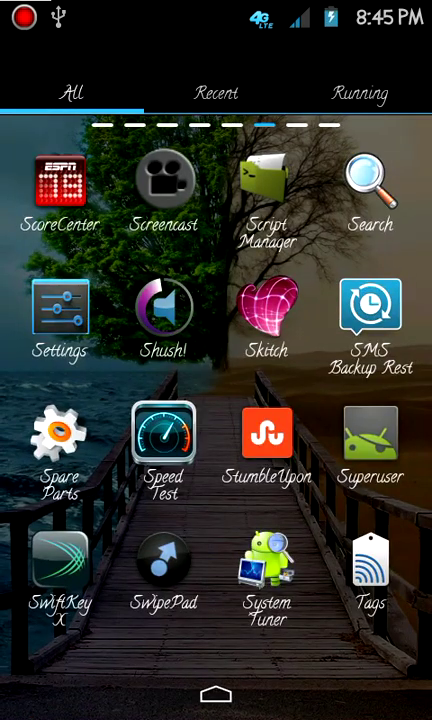
Swipe through the app drawer pages to the one showing ES File Explorer
scroll(right, 3)
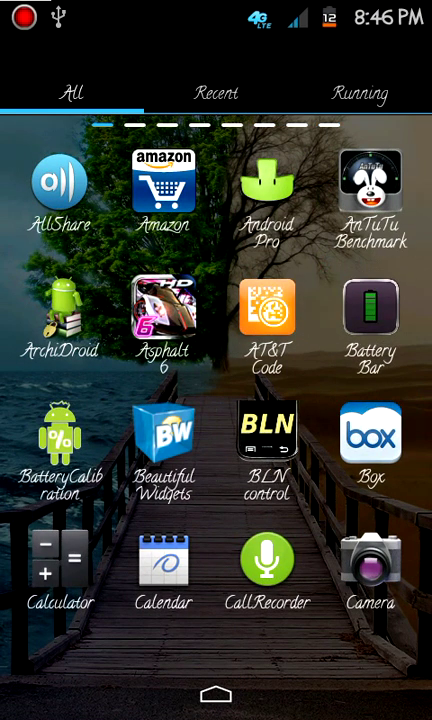
scroll(down, 3)
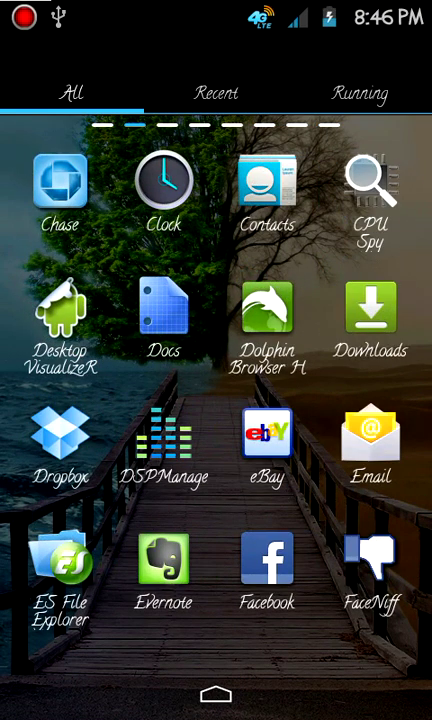
Launch ES File Explorer, preview PowerOn.wav in /sdcard, then close the player
click(59, 575)
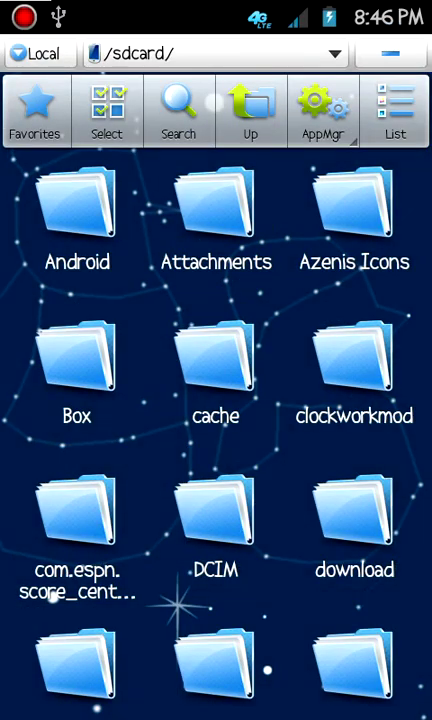
scroll(down, 3)
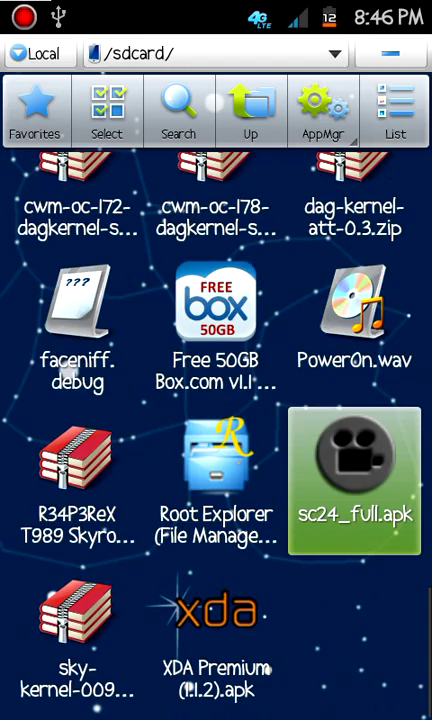
scroll(up, 3)
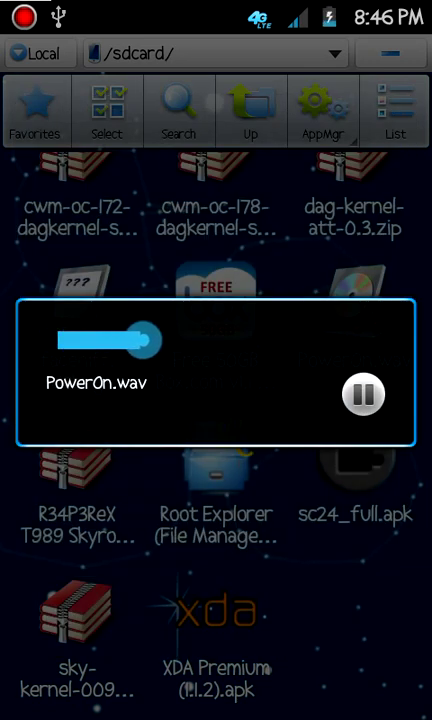
click(362, 393)
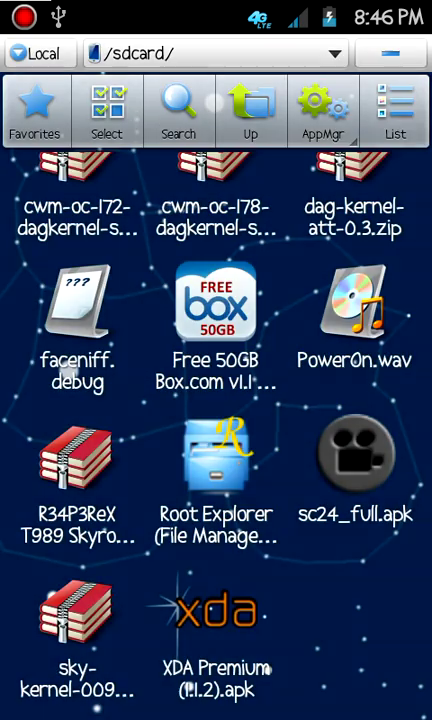
scroll(up, 3)
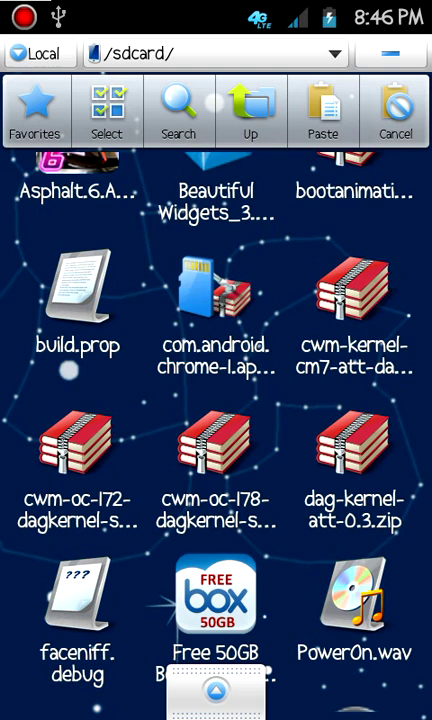
Navigate from root to /system/etc and paste PowerOn.wav, overwriting the existing file
click(36, 110)
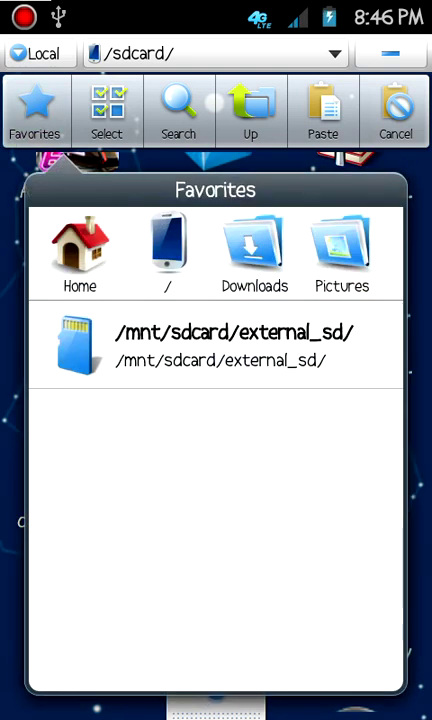
click(168, 250)
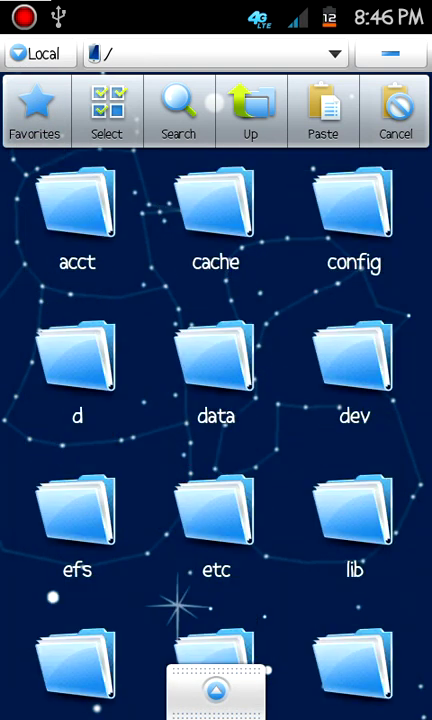
scroll(down, 3)
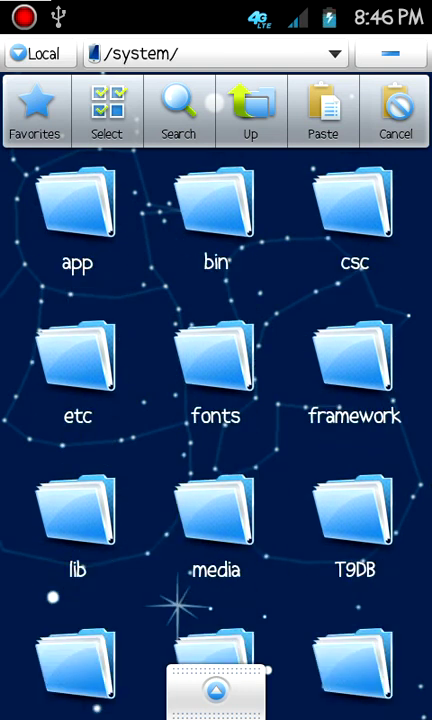
scroll(down, 3)
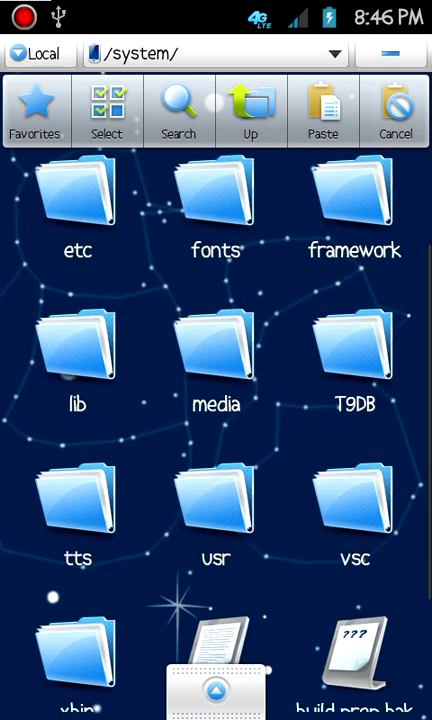
double_click(216, 350)
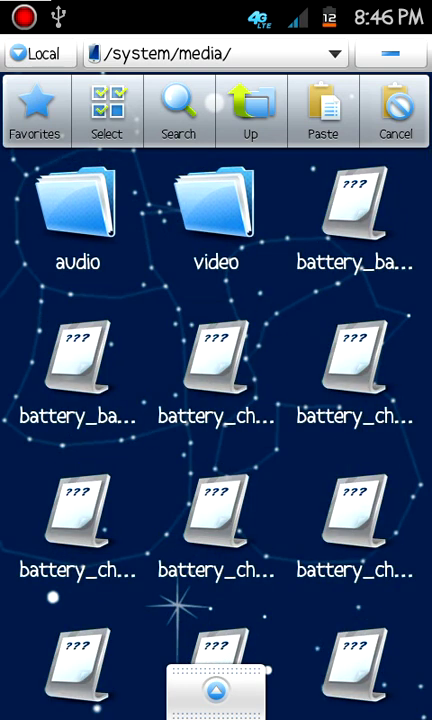
click(251, 110)
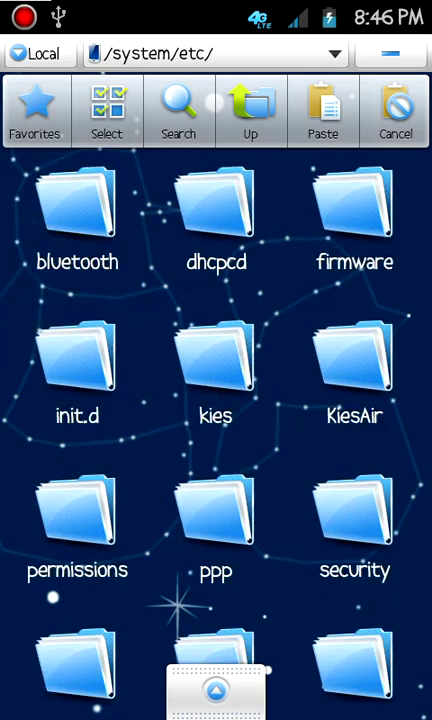
scroll(down, 3)
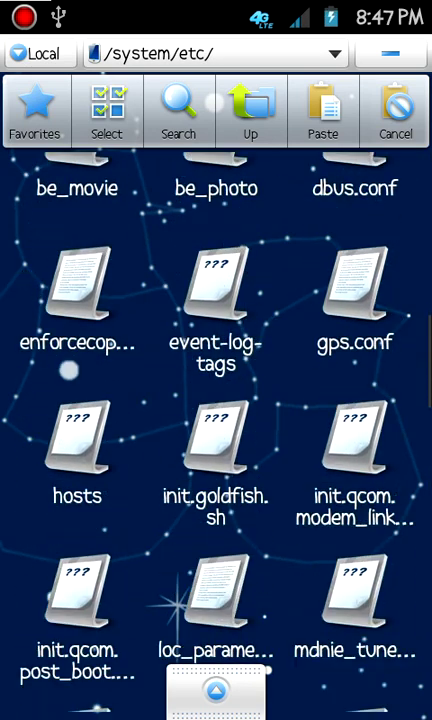
scroll(down, 3)
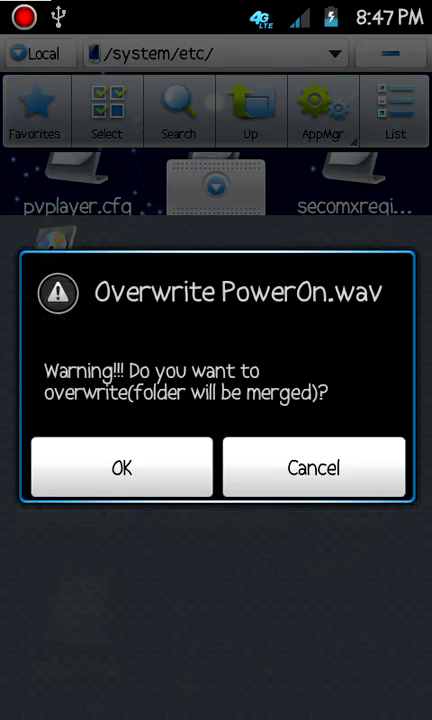
click(120, 468)
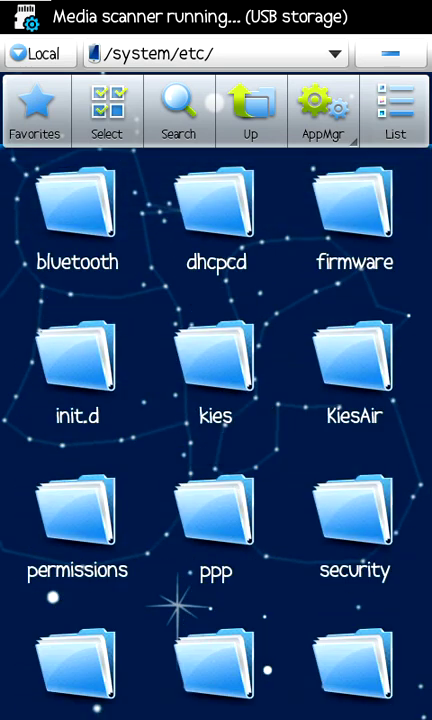
Return to the /sdcard home folder via Favorites > Home
click(36, 110)
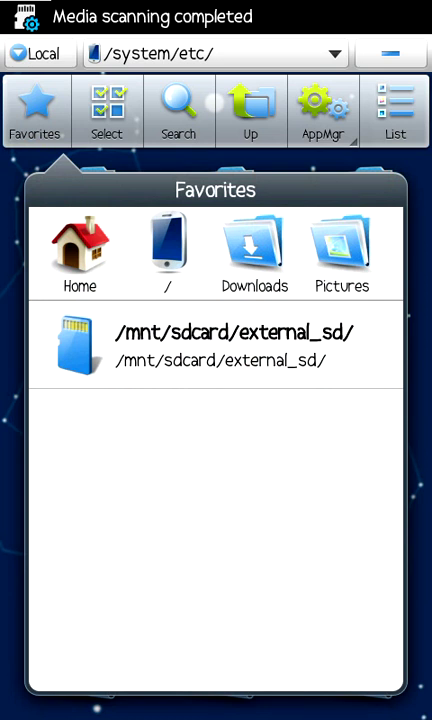
click(215, 345)
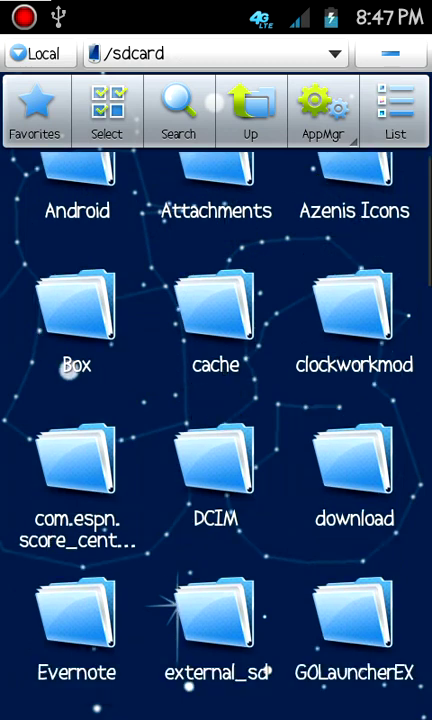
Navigate from root through system into the media folder
scroll(down, 3)
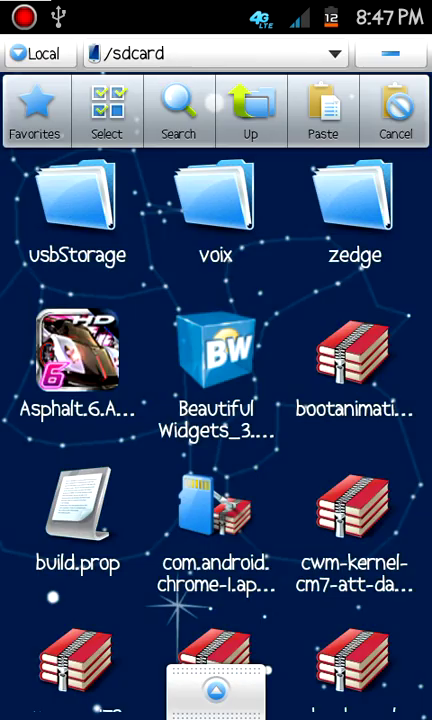
click(35, 110)
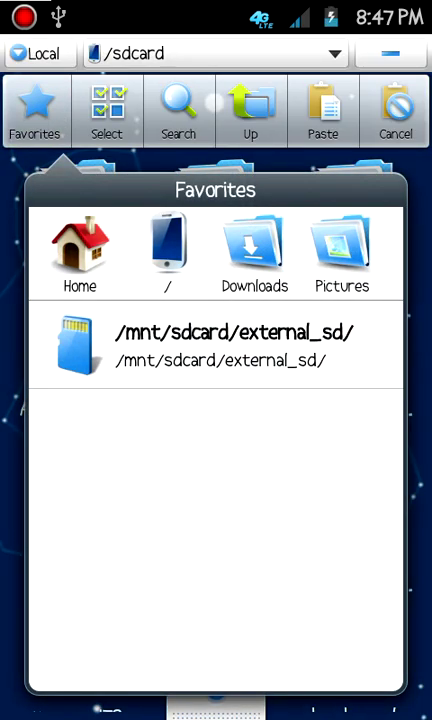
click(167, 250)
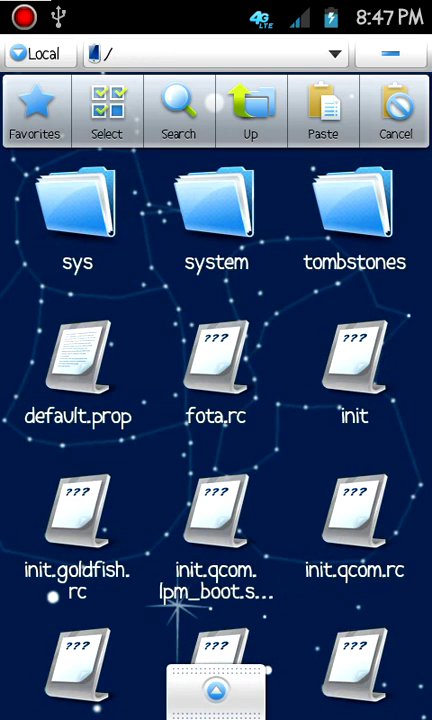
double_click(216, 210)
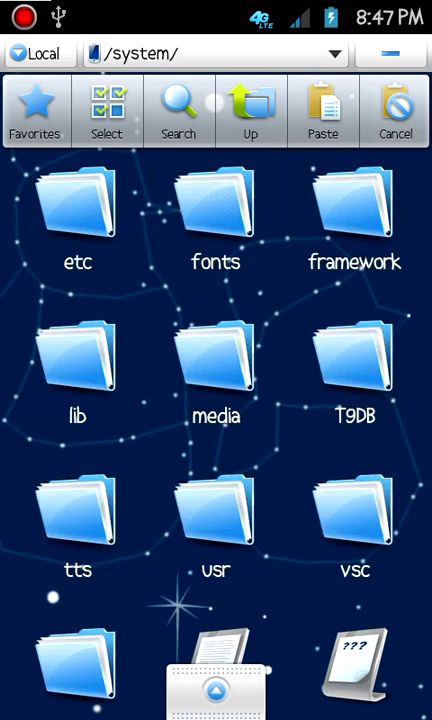
double_click(216, 360)
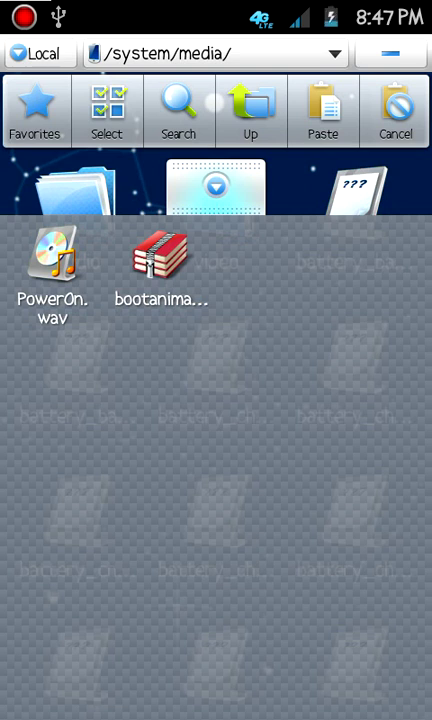
Paste bootanimation.zip over the old one, then return to /sdcard
click(322, 110)
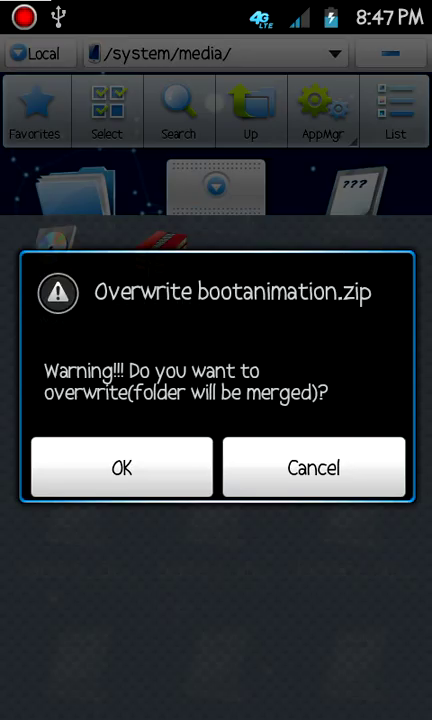
click(120, 467)
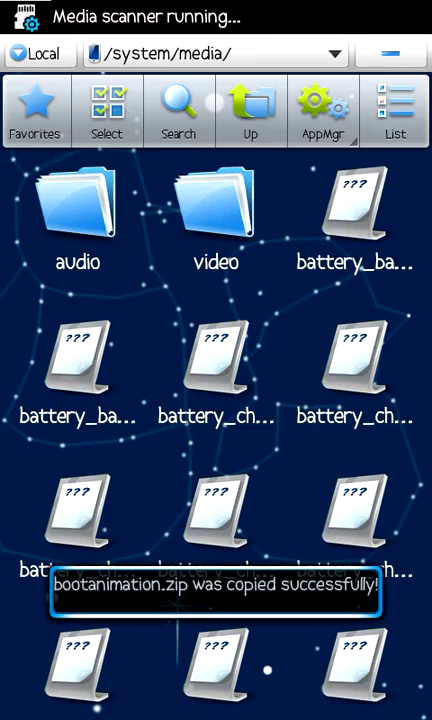
scroll(down, 3)
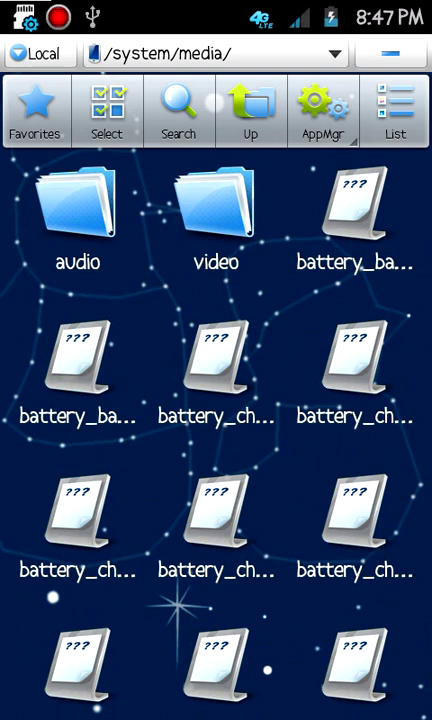
click(36, 110)
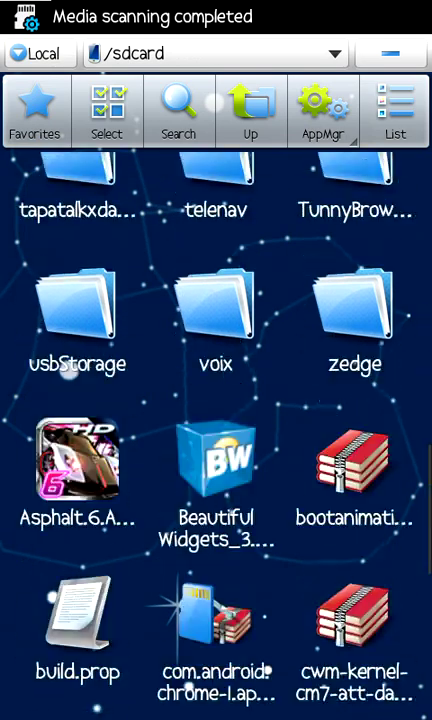
scroll(up, 3)
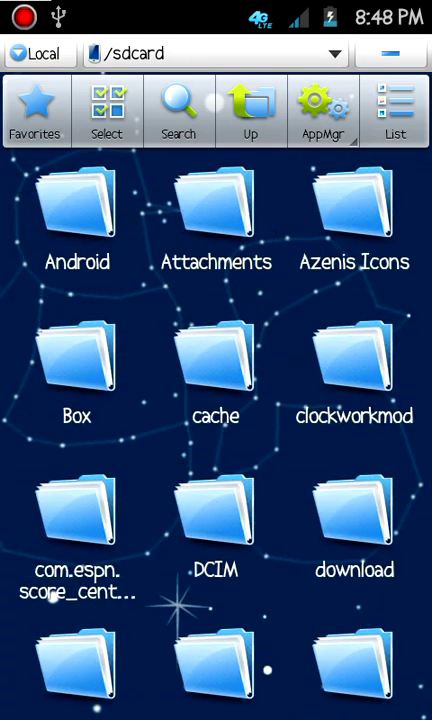